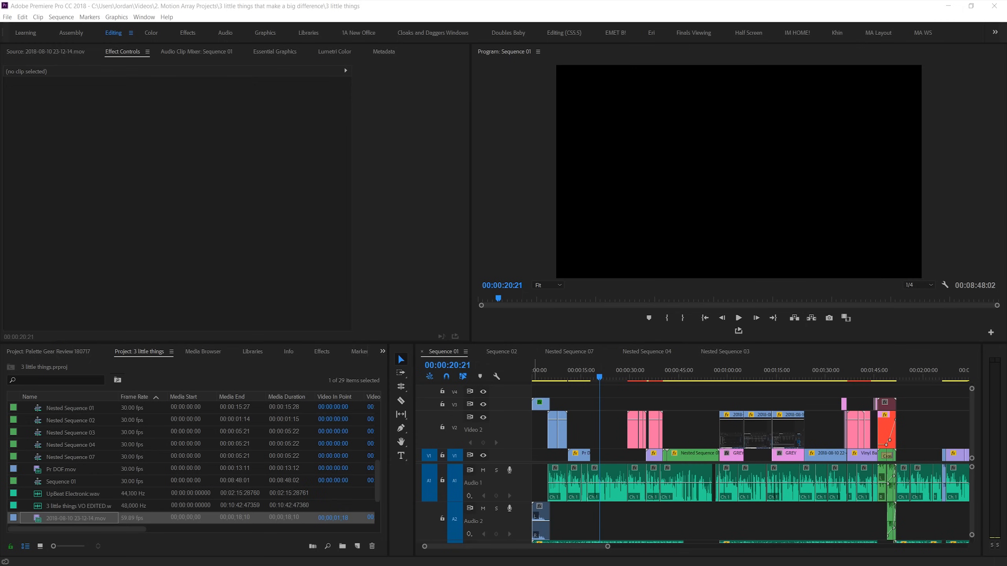
Set Timeline Playback Auto-Scrolling to Smooth Scroll in the Timeline preferences
{"action": "left_click", "coordinate": [612, 377]}
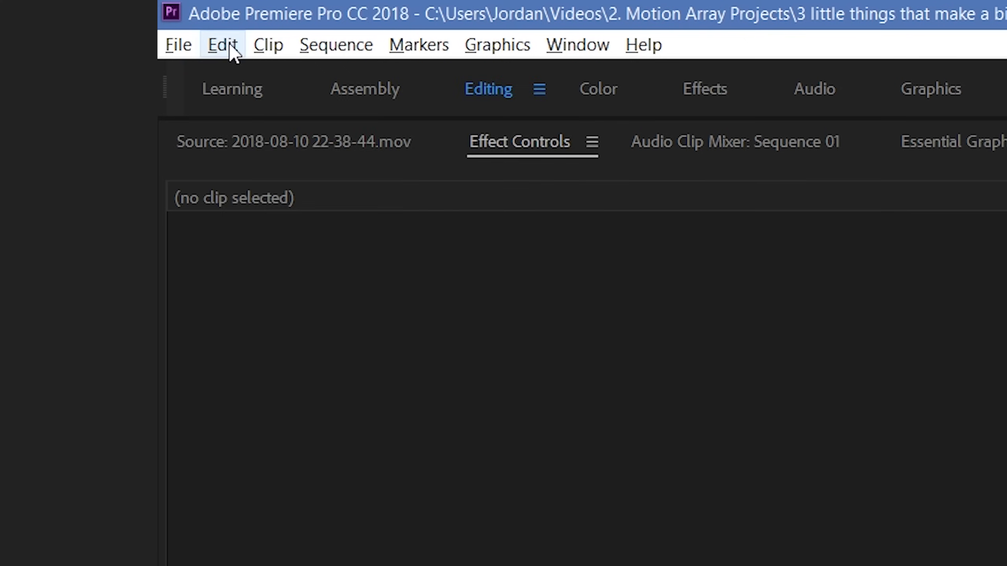
{"action": "left_click", "coordinate": [222, 44]}
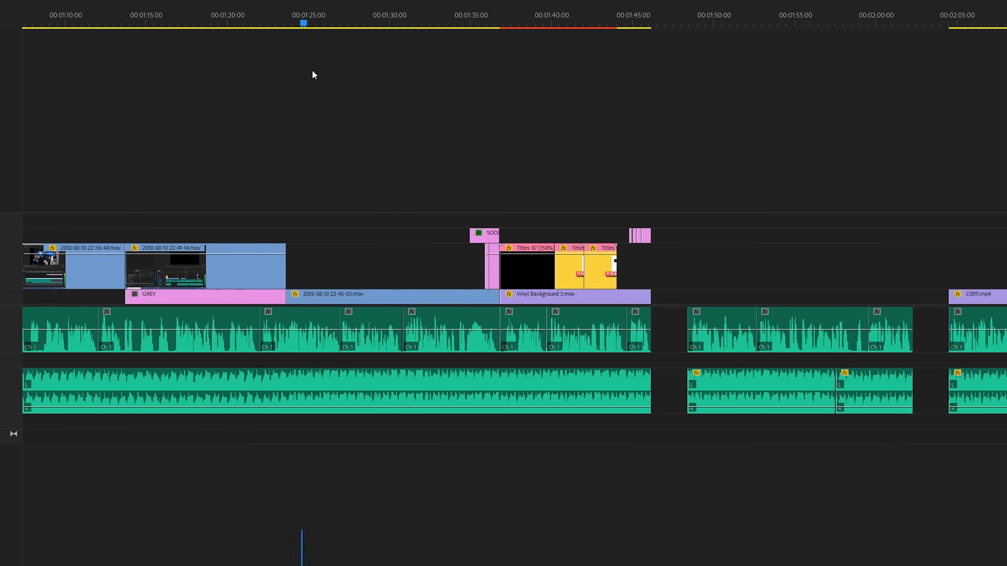
Scrub the playhead from about 00:01:20 ahead to about 00:01:57 to hear the audio
{"action": "left_click", "coordinate": [238, 23]}
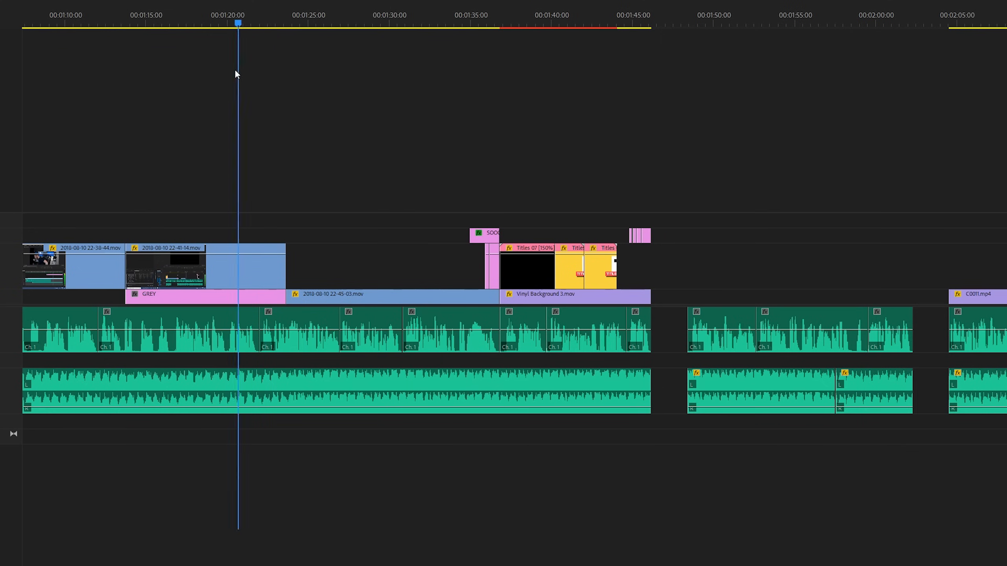
{"action": "left_click", "coordinate": [819, 23]}
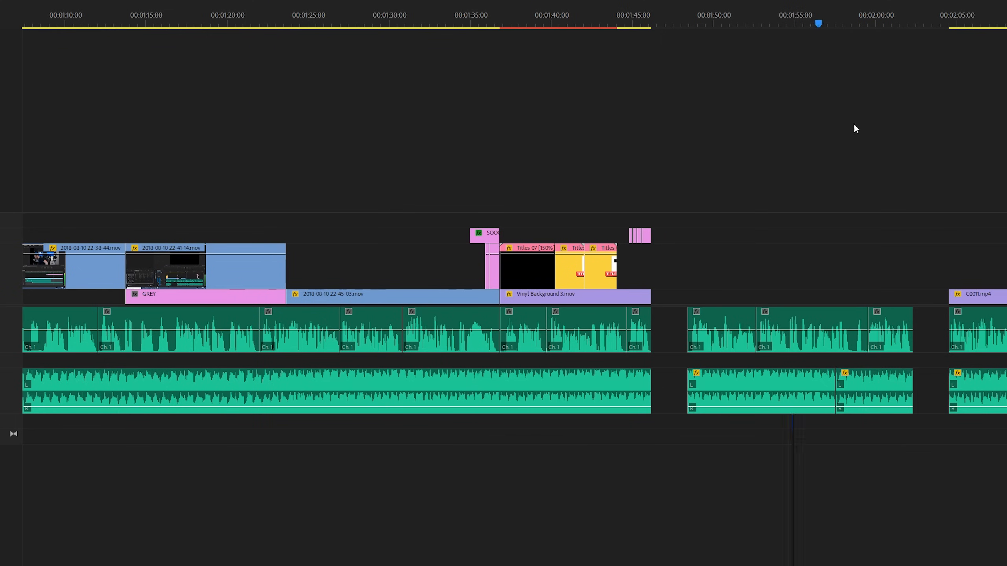